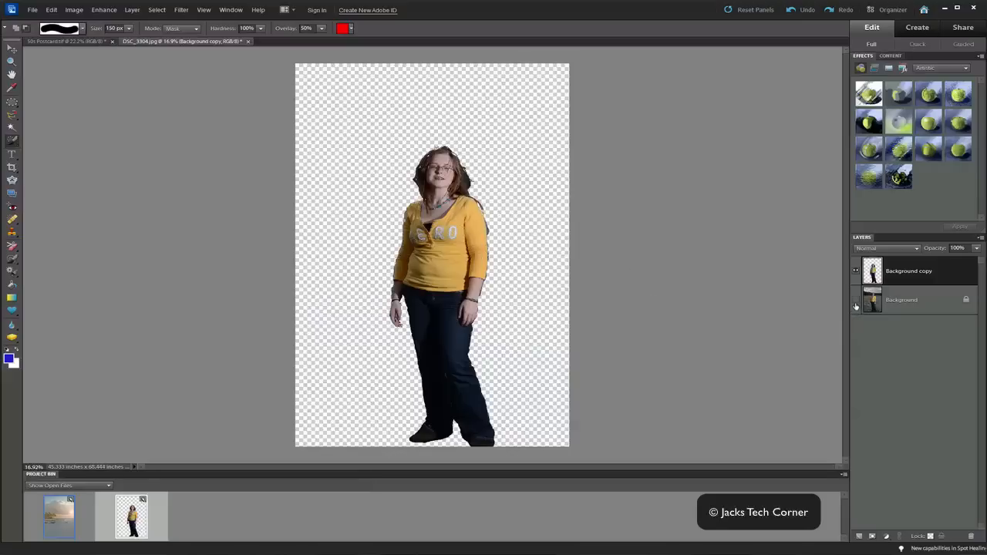
Step: Briefly show then hide the original background, and copy the cut-out woman
click(855, 299)
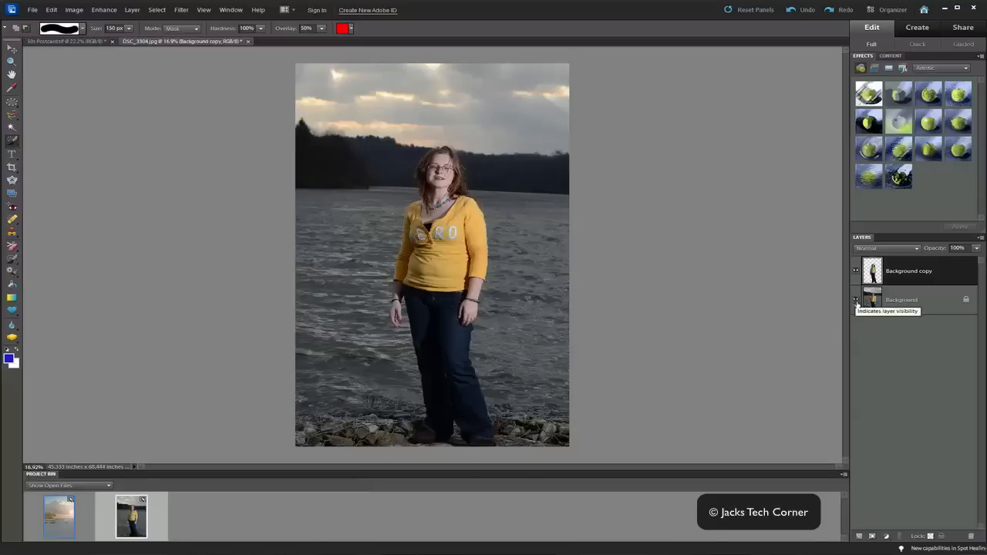
click(855, 299)
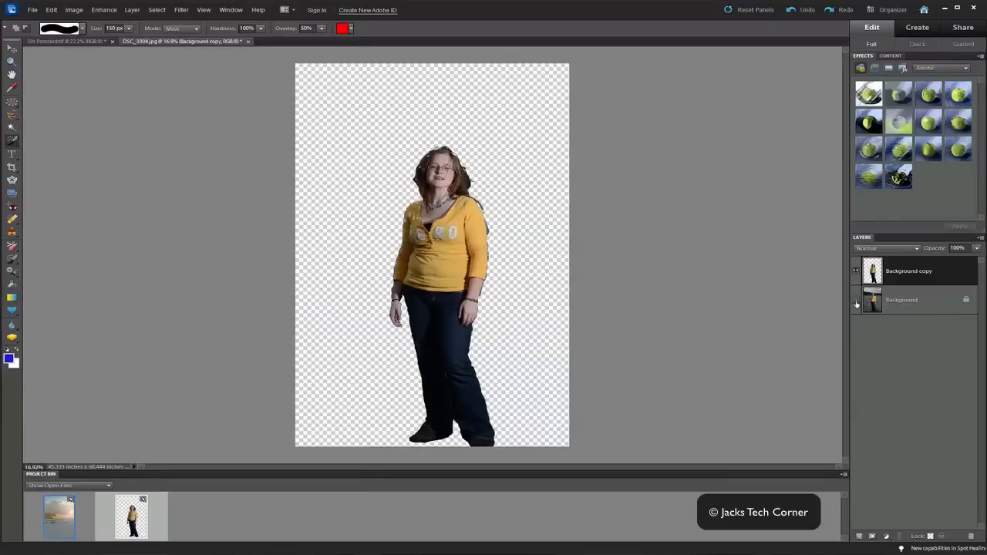
mouse_move(871, 271)
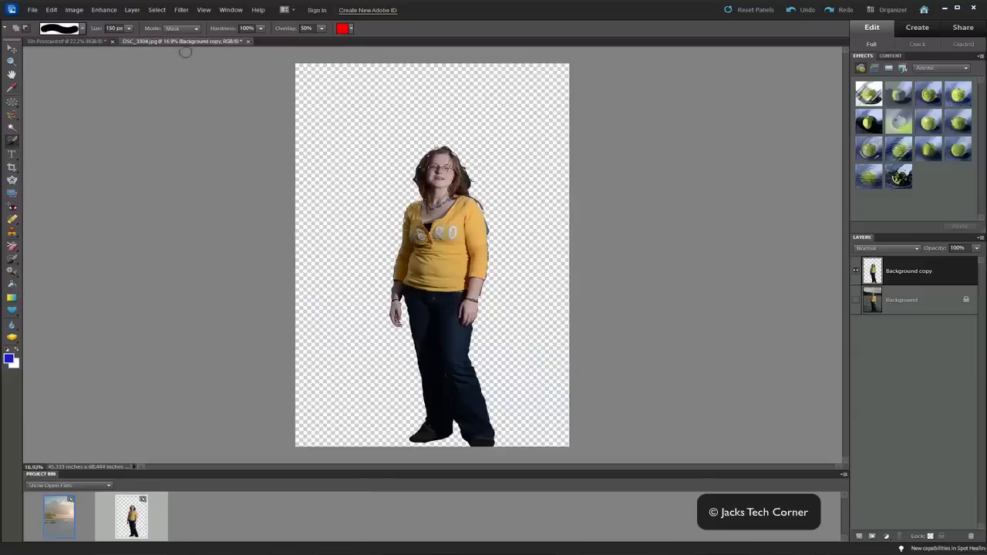
click(156, 10)
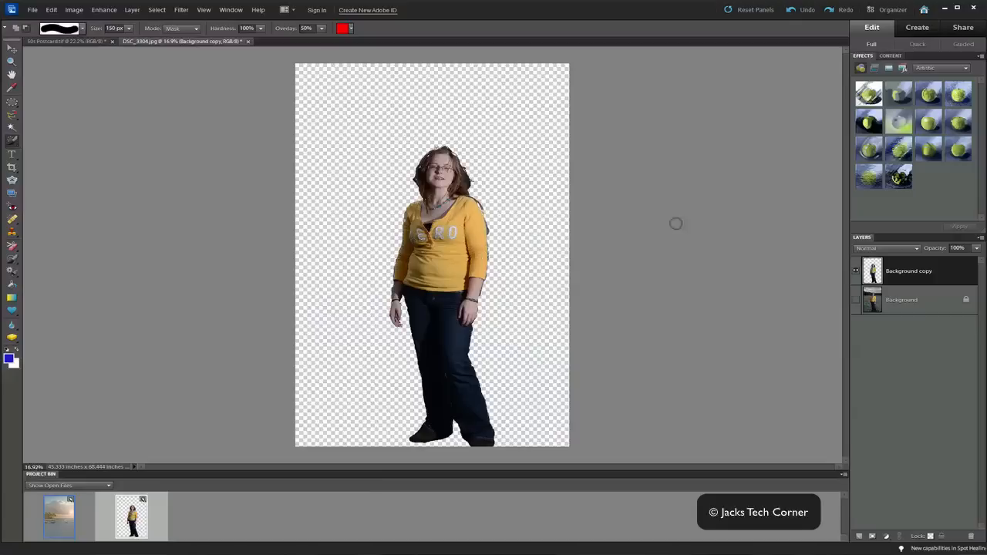
mouse_move(369, 159)
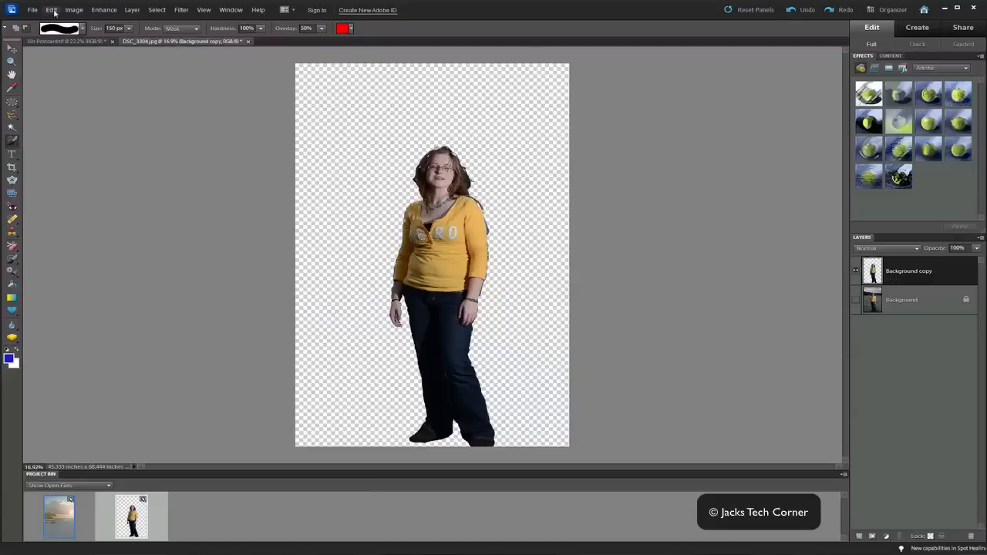
click(51, 9)
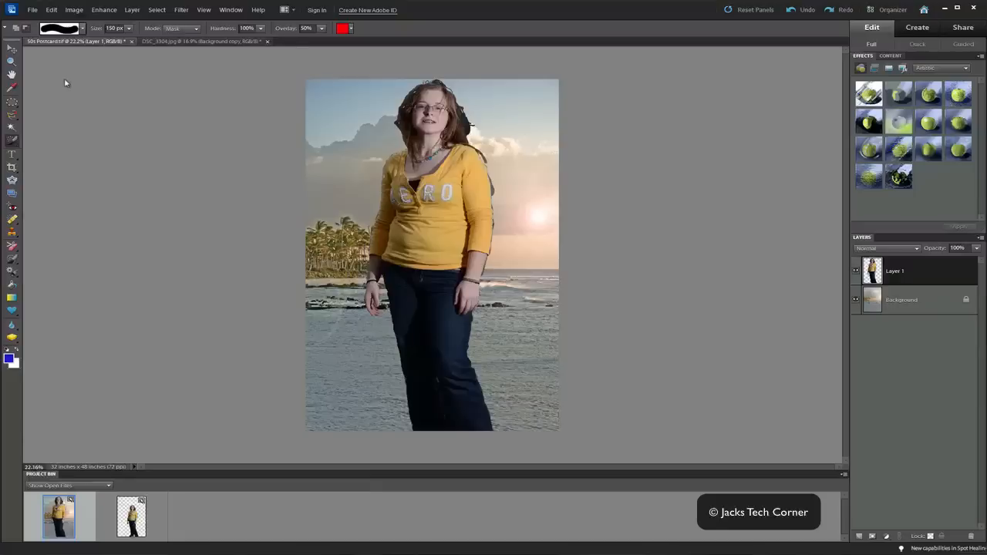
mouse_move(9, 49)
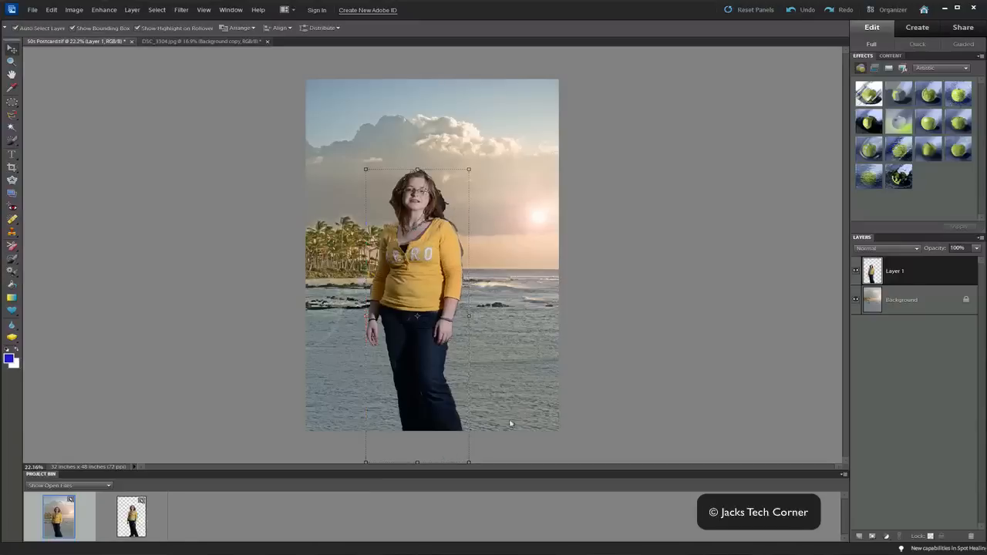
mouse_move(613, 323)
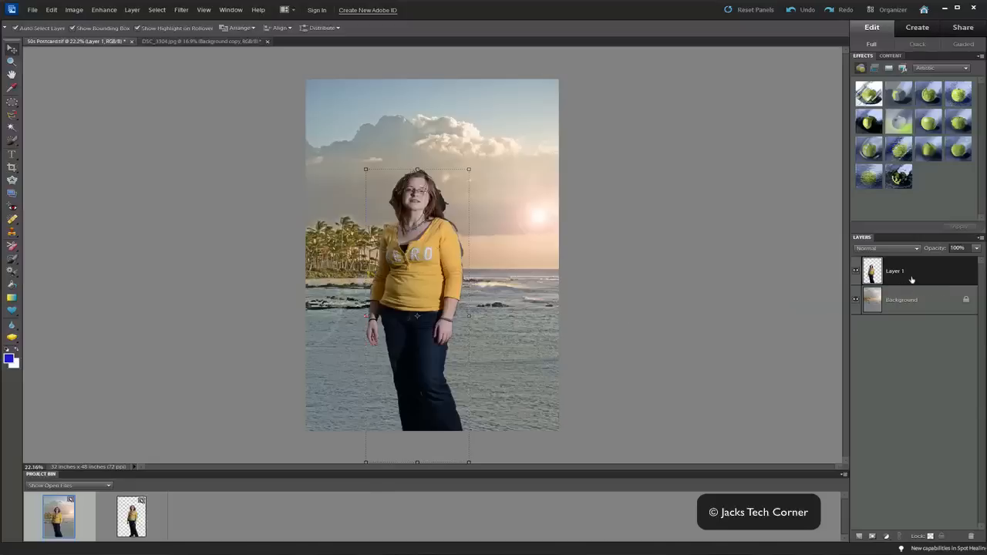
mouse_move(912, 279)
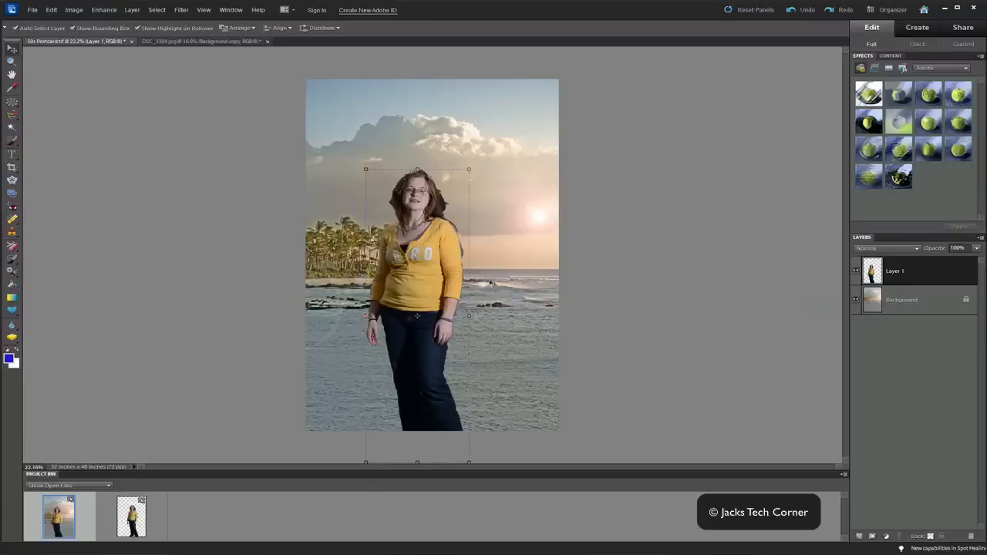
click(180, 9)
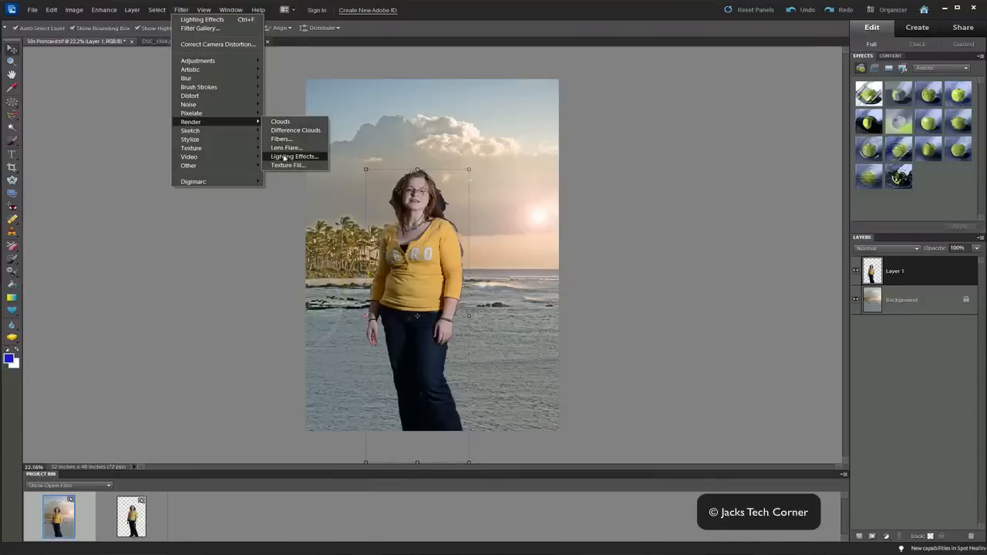
click(295, 156)
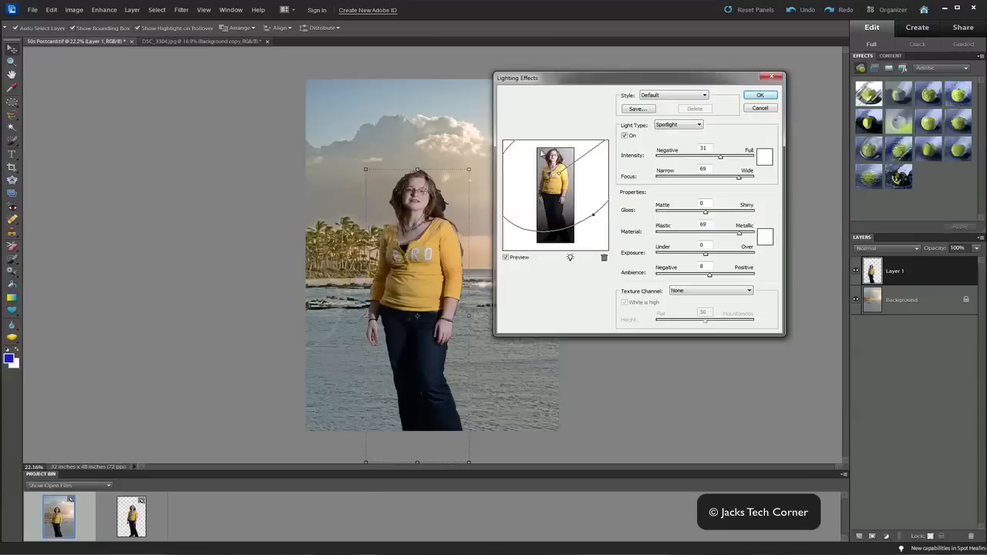
mouse_move(496, 193)
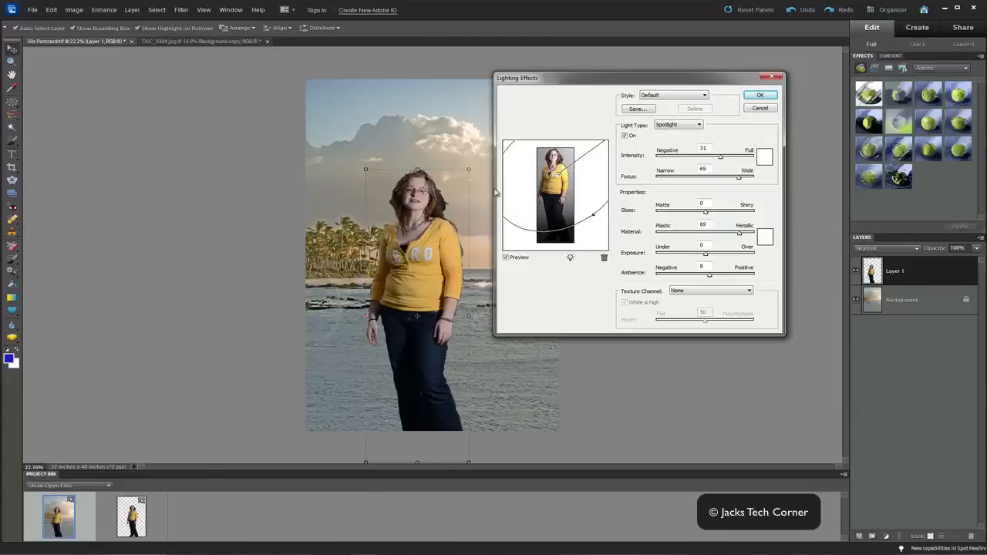
drag(517, 77, 603, 73)
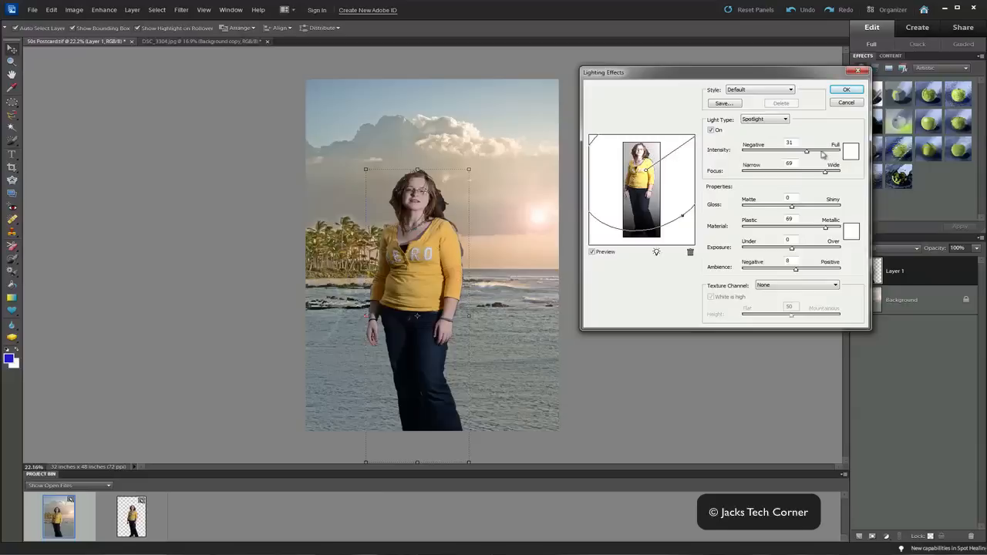
drag(823, 151, 797, 151)
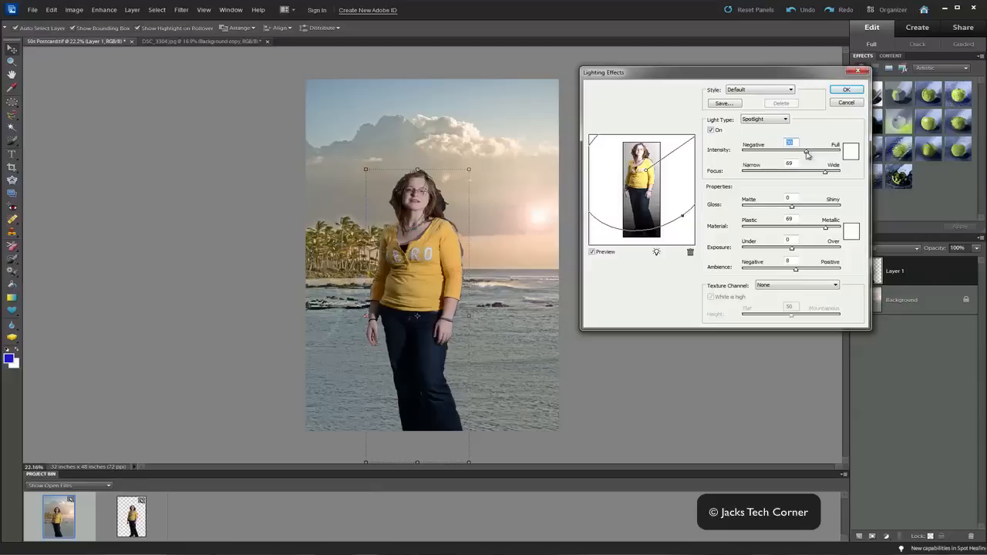
mouse_move(816, 140)
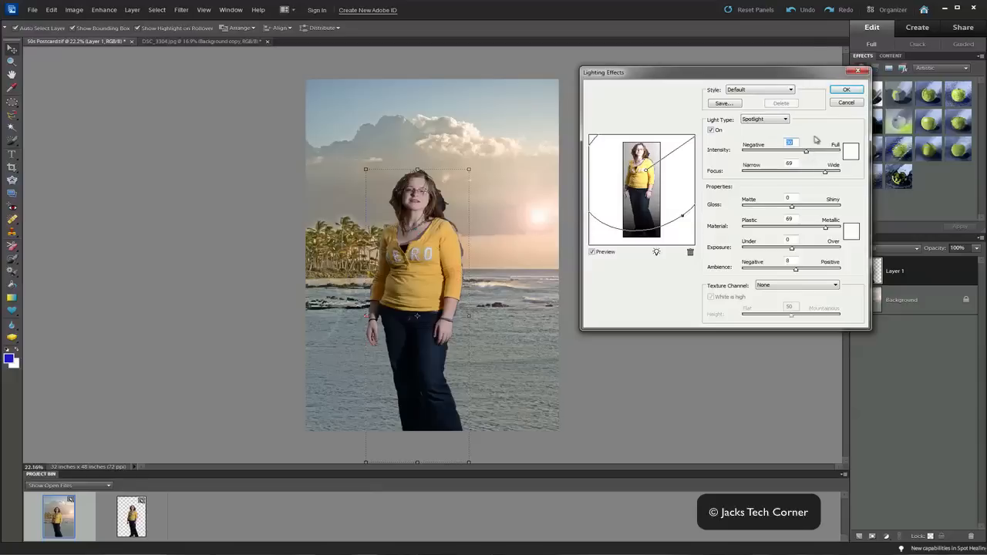
click(846, 90)
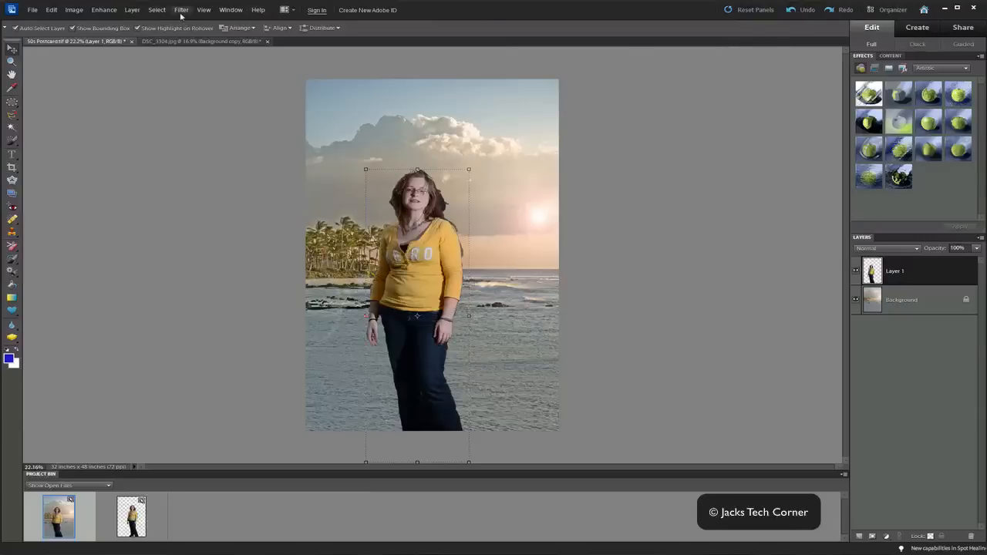
Step: Reapply Lighting Effects to the woman with a tweaked spotlight intensity
click(181, 9)
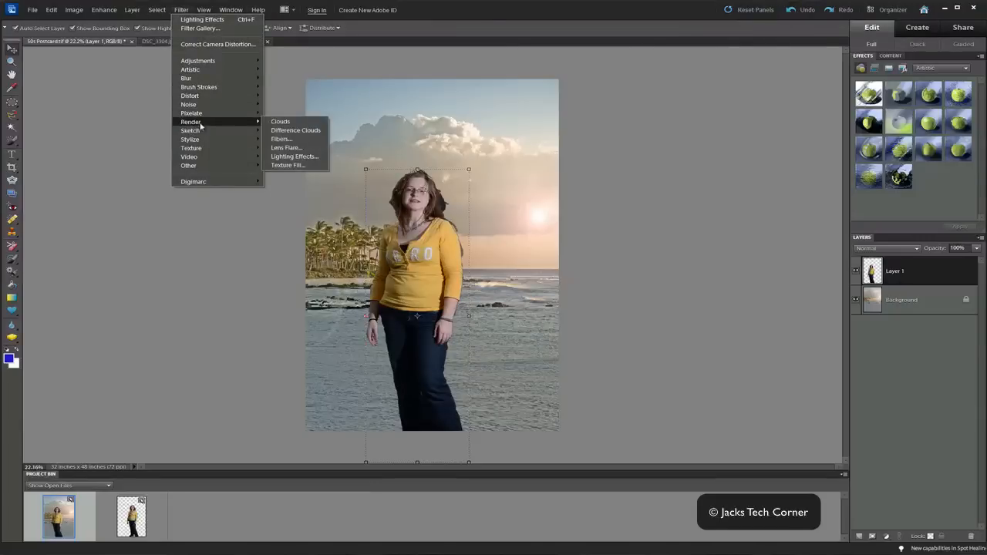
click(294, 157)
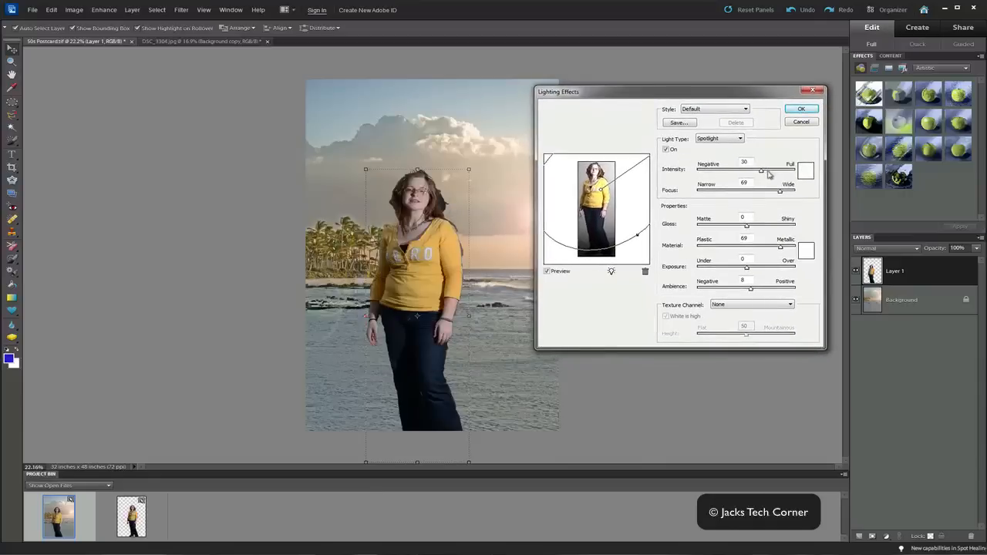
drag(763, 171, 758, 172)
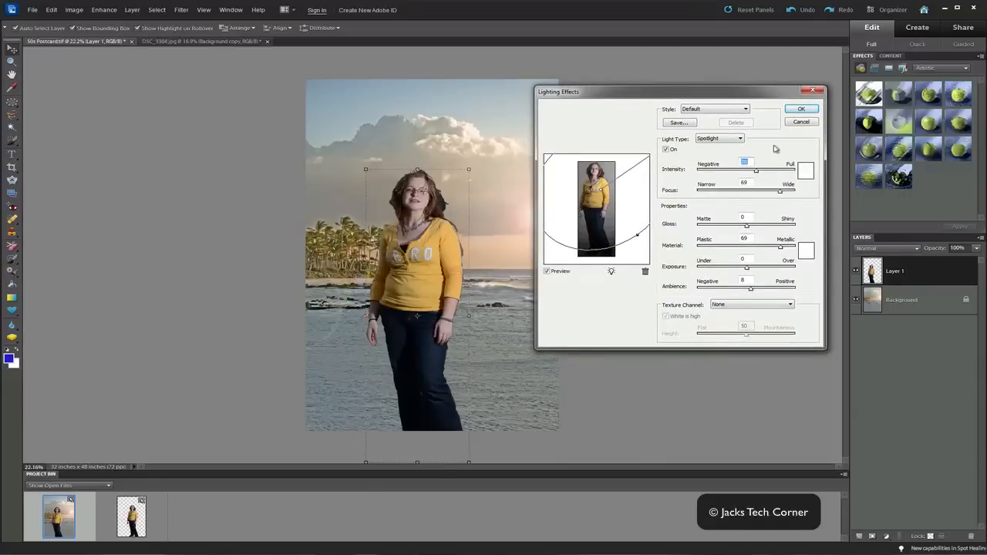
click(800, 108)
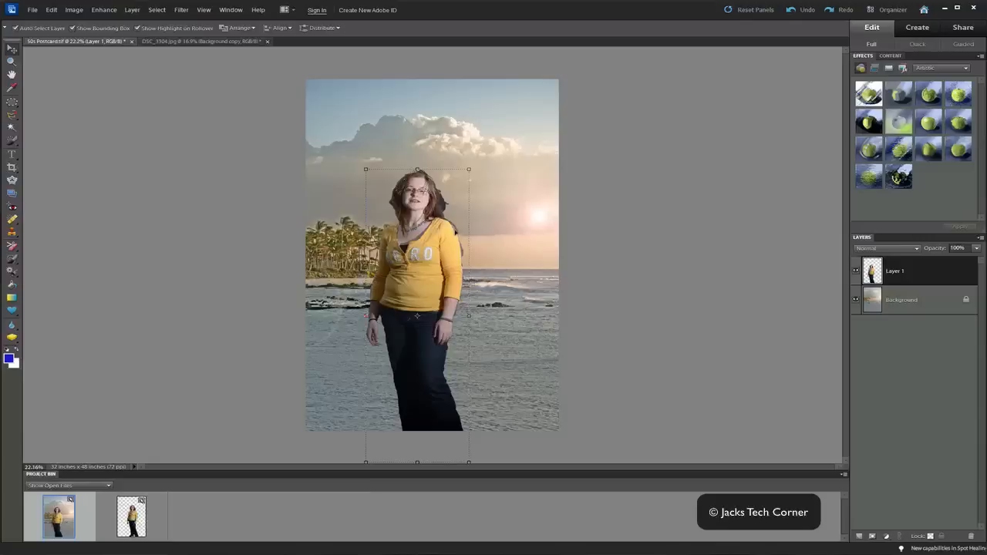
mouse_move(455, 233)
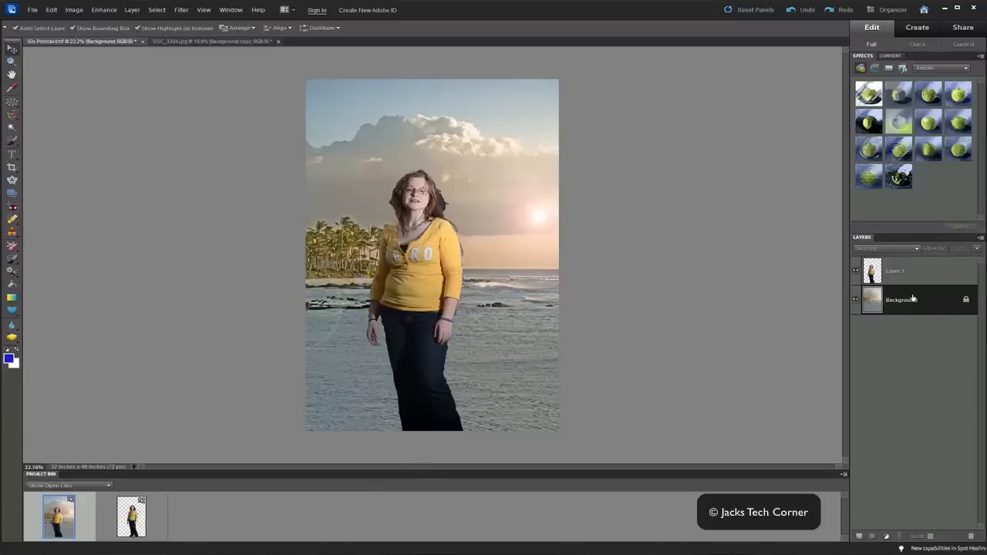
Step: Select the woman's layer and set the blur strength to 75%
click(894, 271)
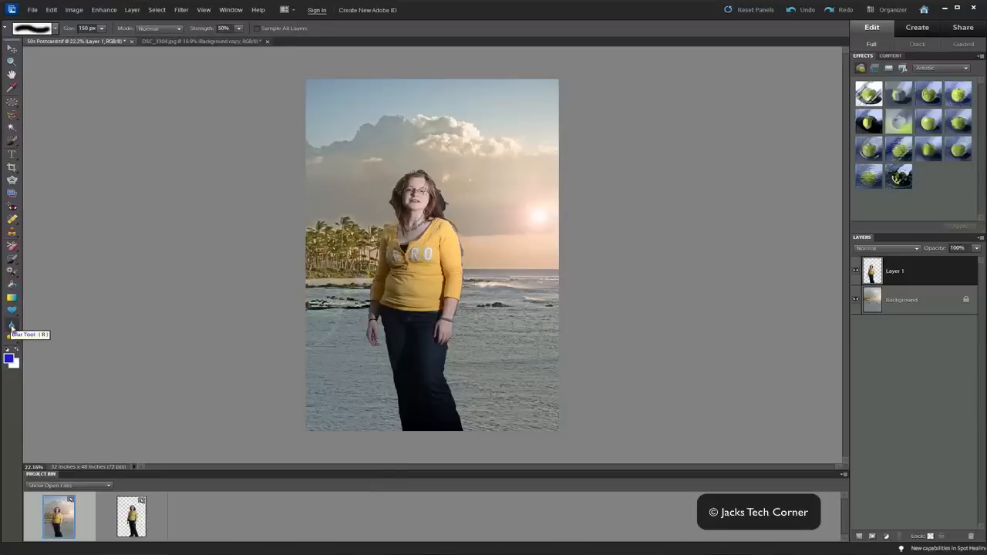
mouse_move(173, 186)
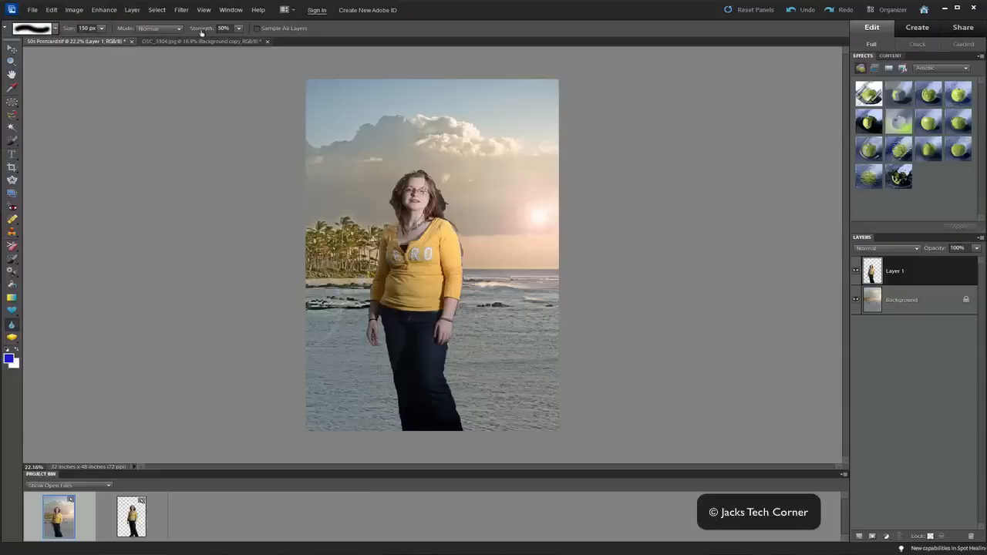
click(238, 28)
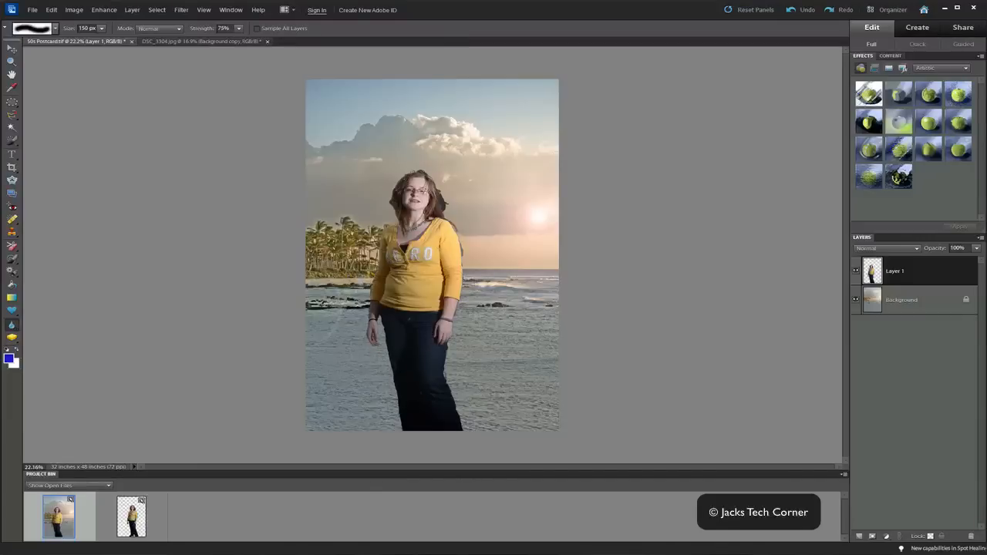
click(451, 335)
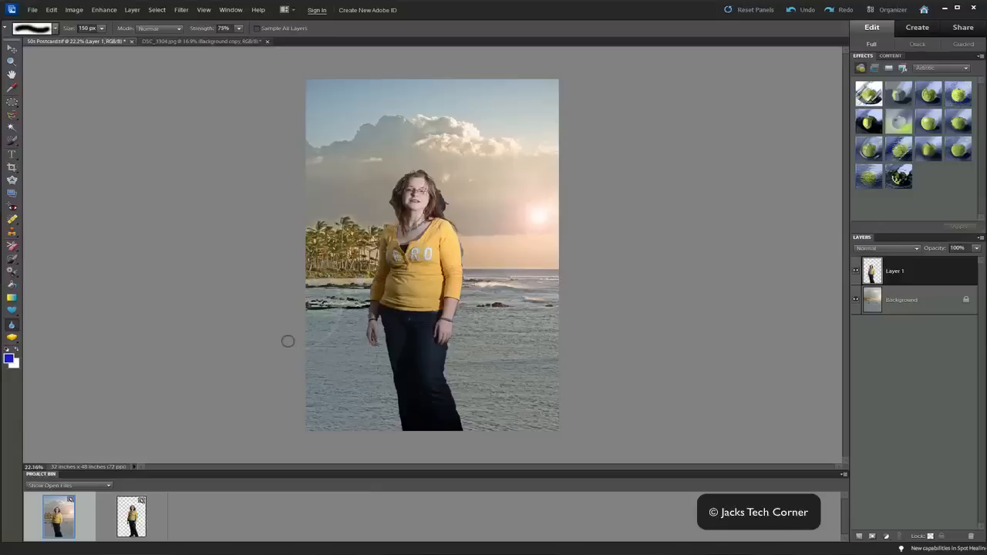
mouse_move(215, 306)
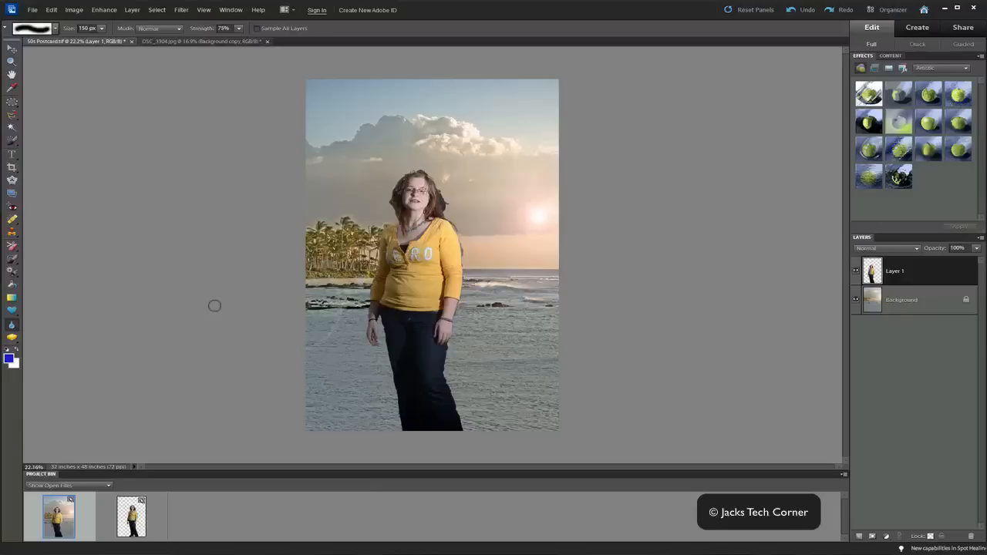